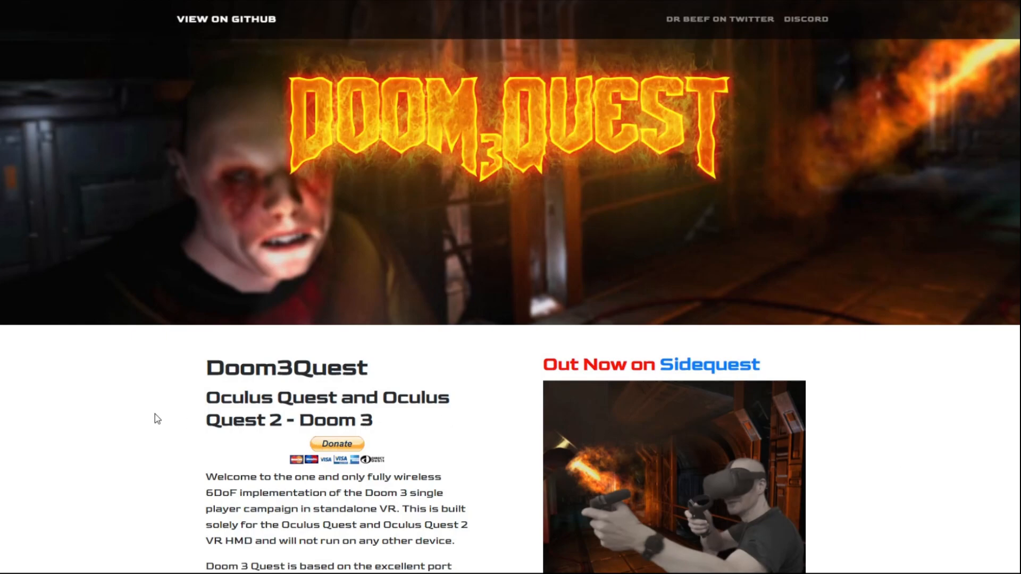
mouse_move(665, 147)
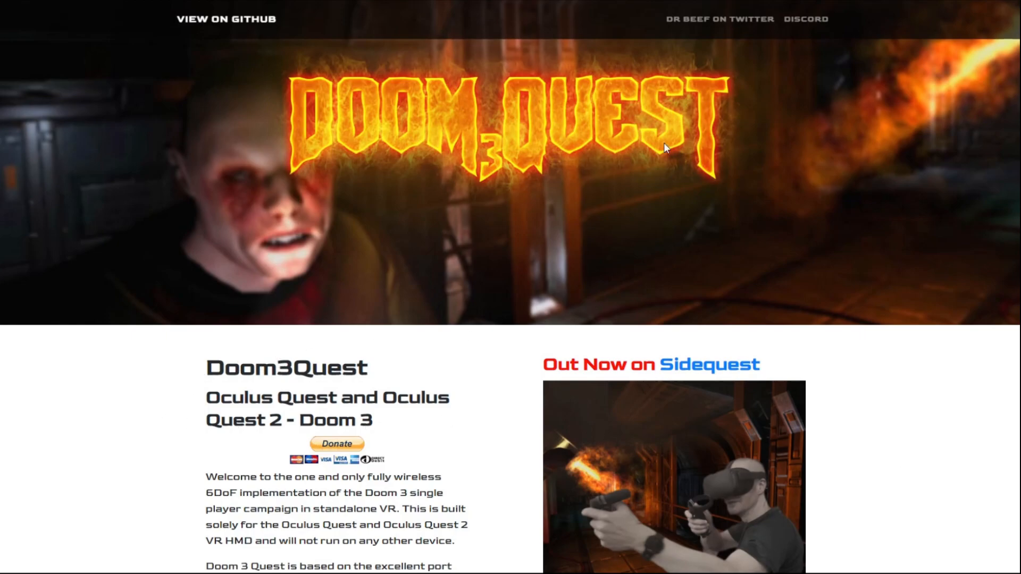
mouse_move(185, 311)
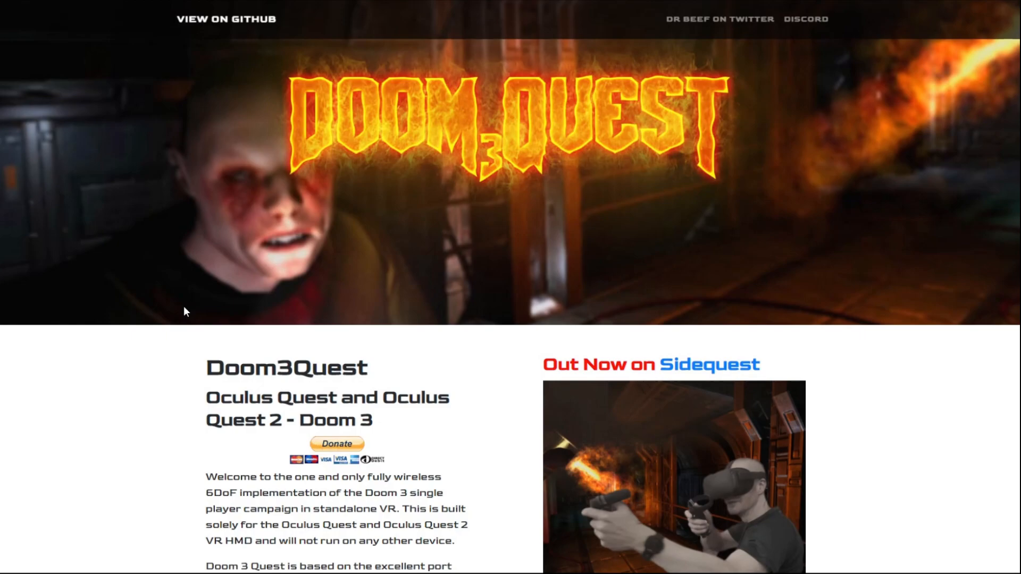
Step: Search SideQuest for 'Doom' to view the Doom3Quest listing, then close SideQuest
scroll(down, 3)
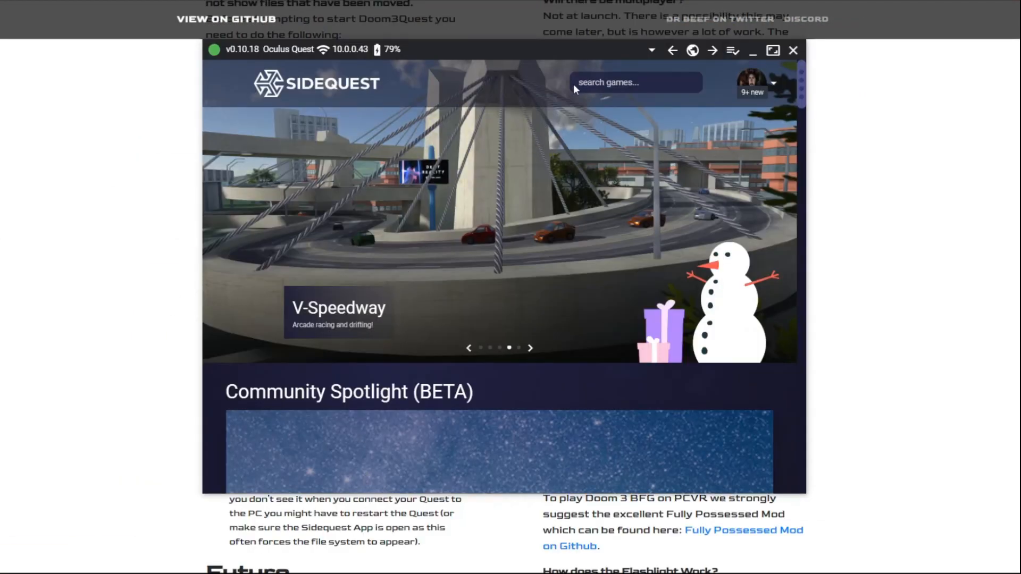
text(Doom 3)
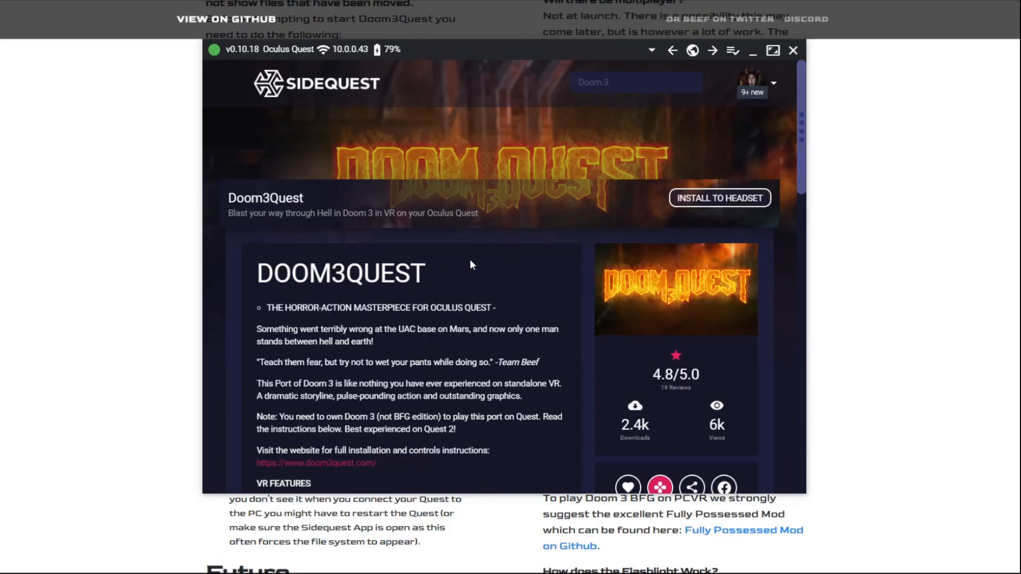
mouse_move(545, 218)
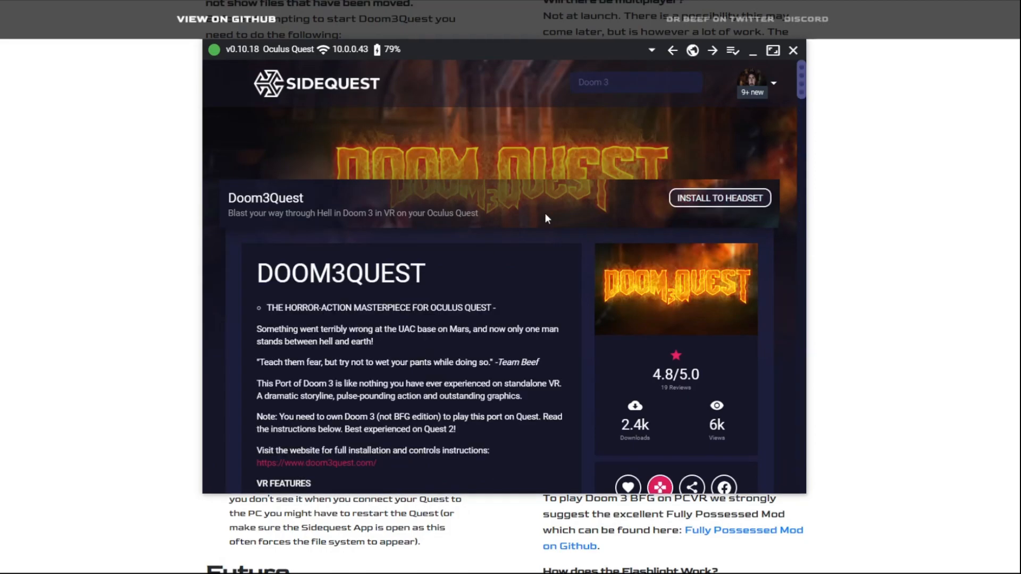
mouse_move(784, 220)
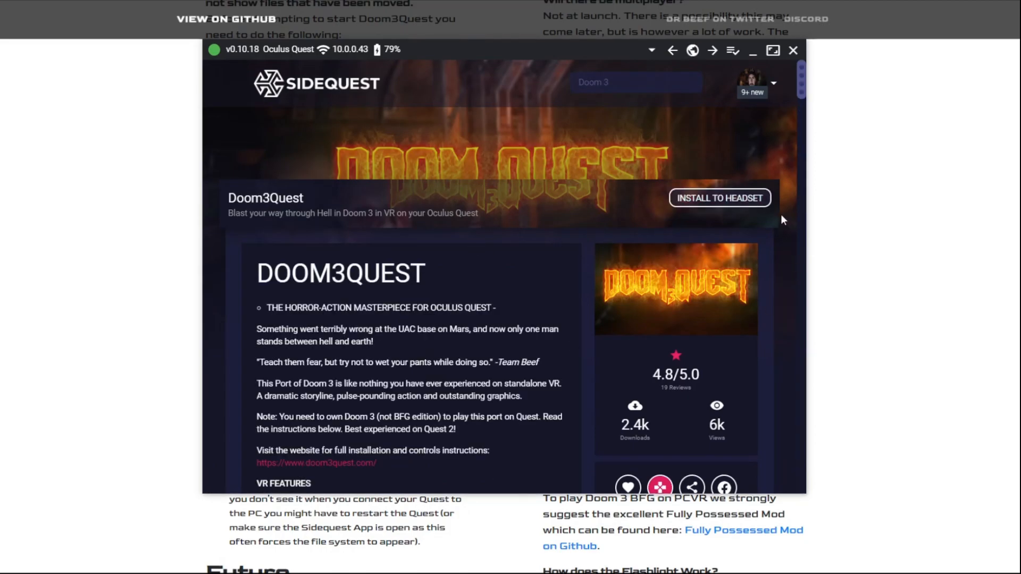
mouse_move(793, 51)
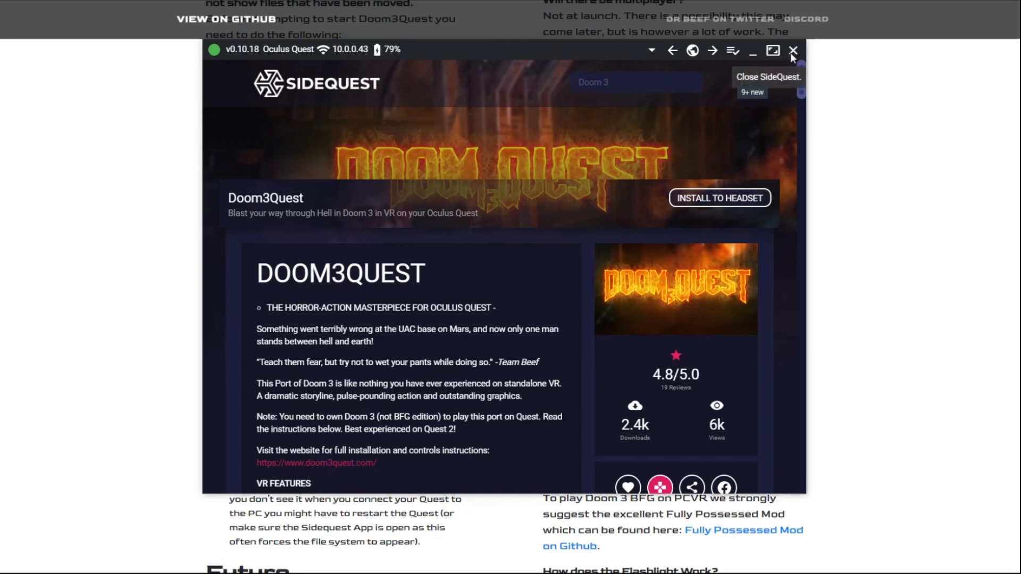
click(793, 50)
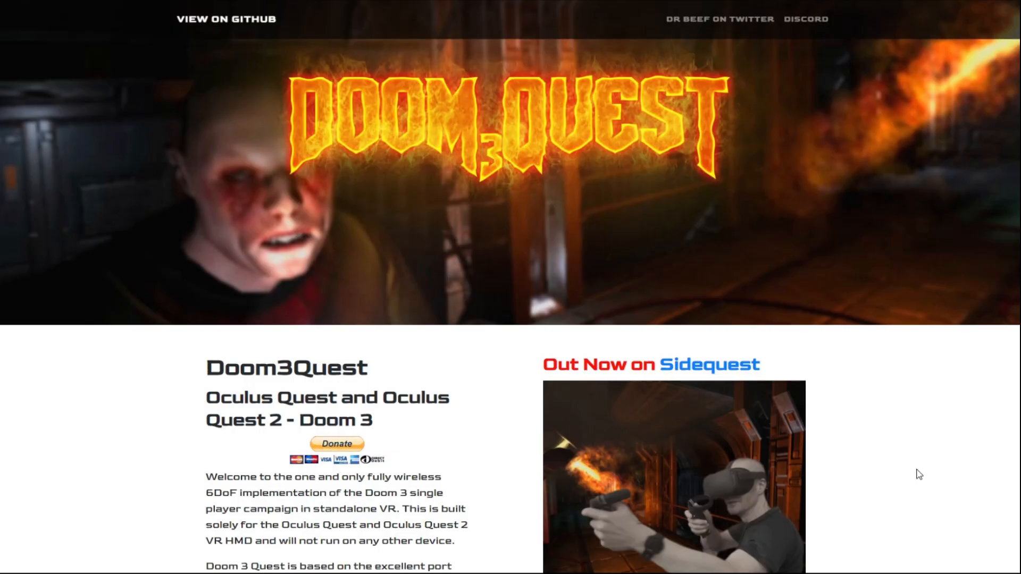
mouse_move(156, 418)
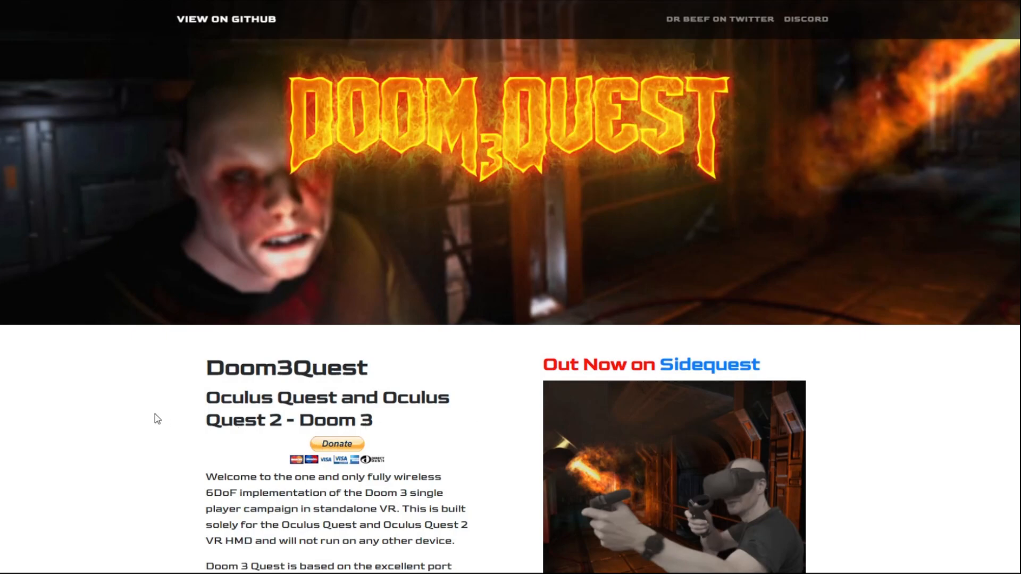
mouse_move(663, 90)
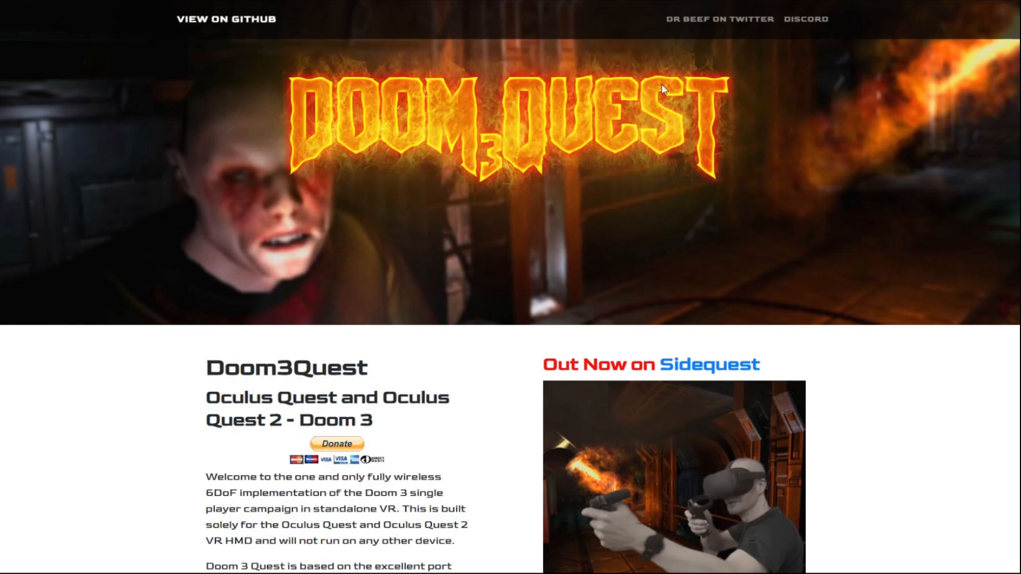
mouse_move(185, 311)
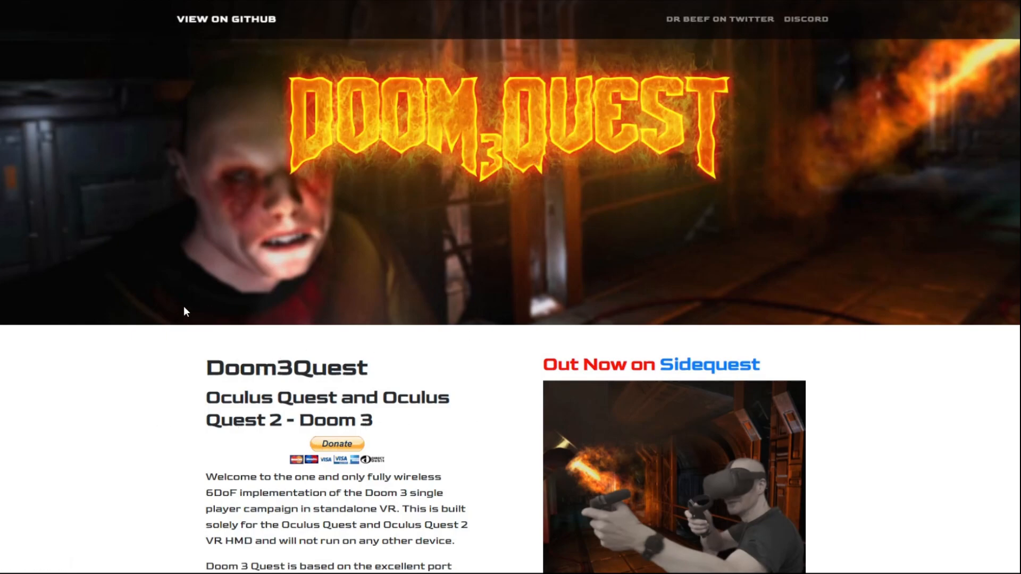
Step: Scroll to the Installing Doom3Quest section listing the game00–pak008 PK4 files
scroll(down, 3)
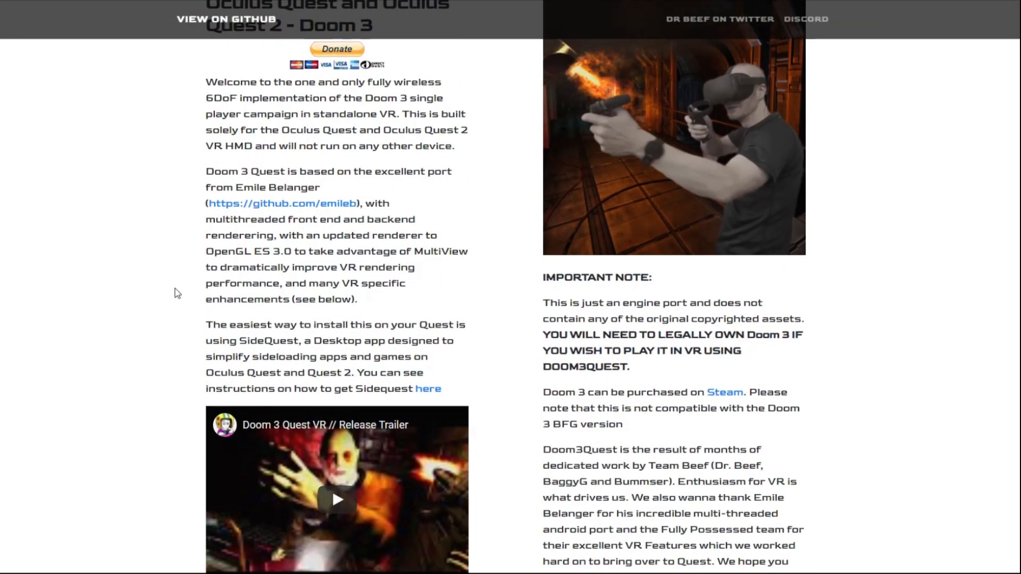
scroll(down, 3)
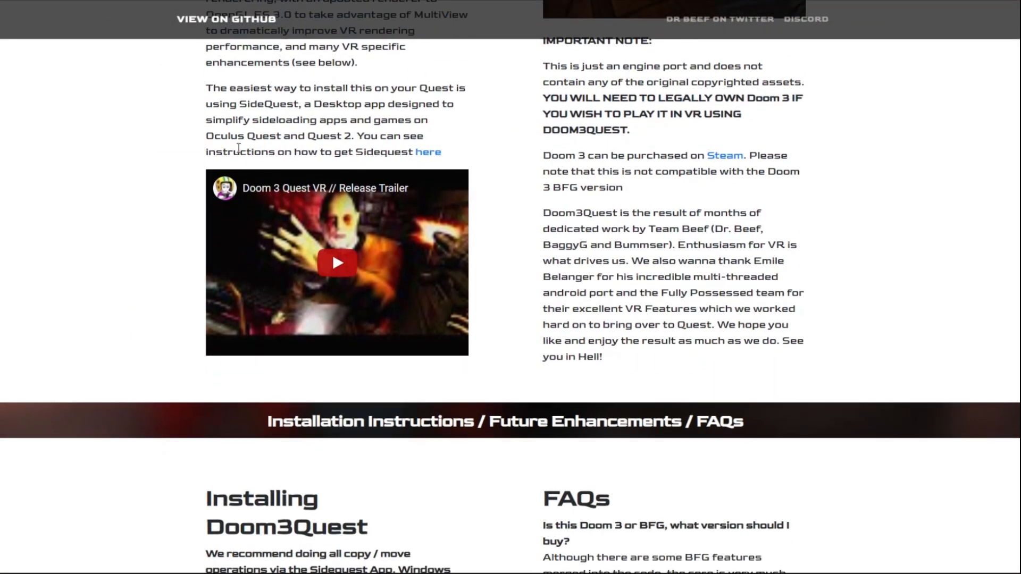
scroll(down, 3)
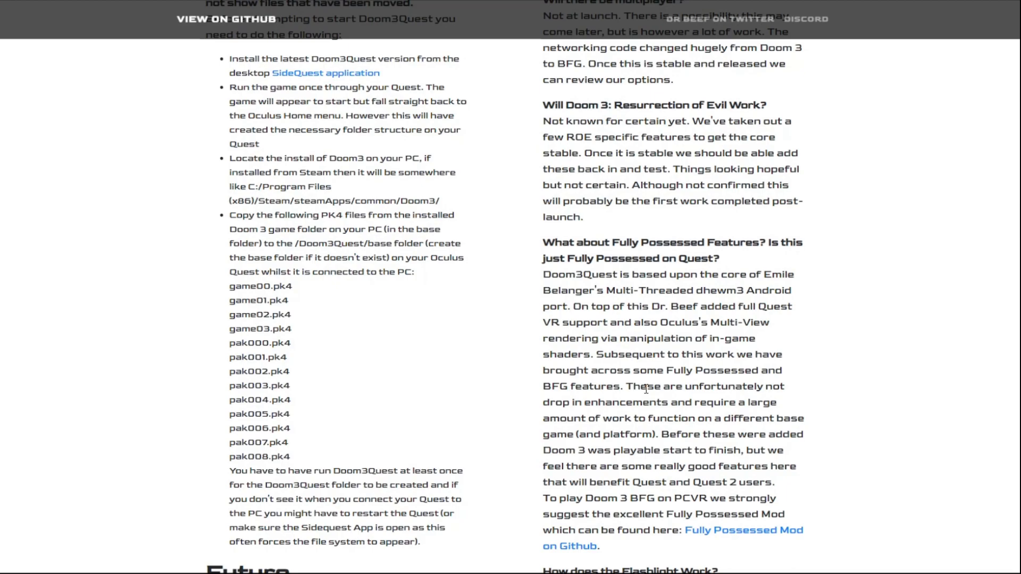
mouse_move(423, 334)
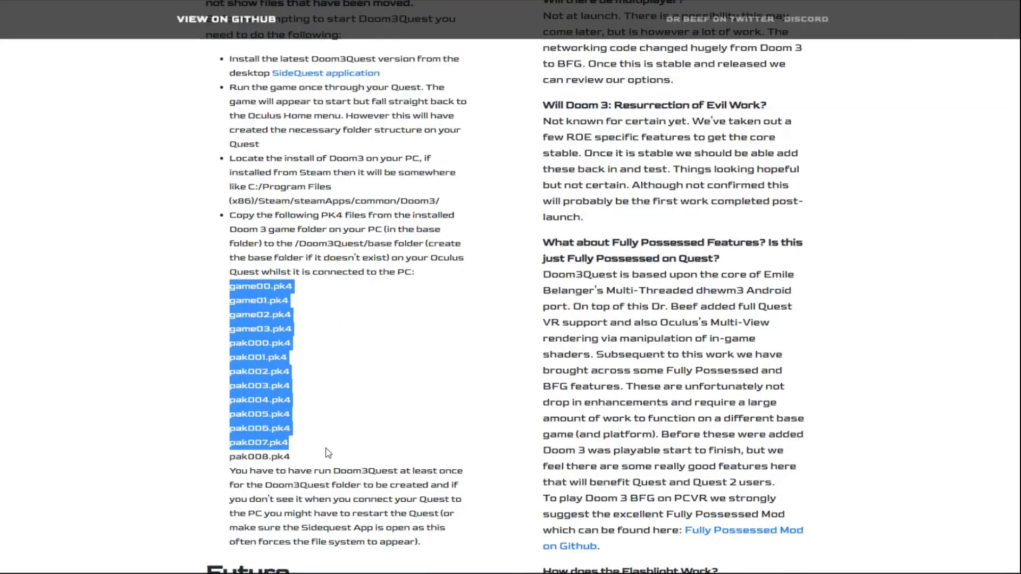
click(350, 457)
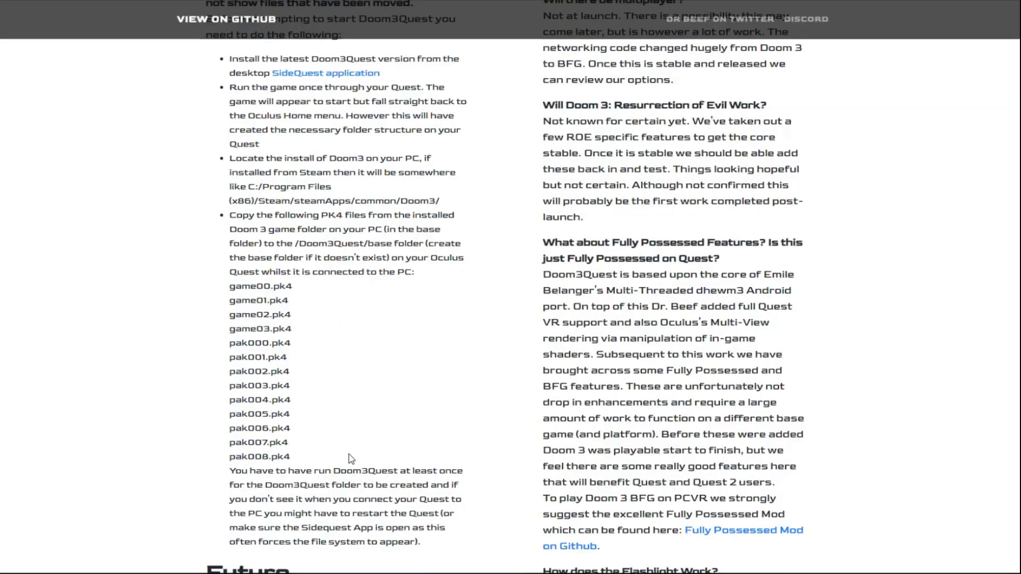
mouse_move(309, 499)
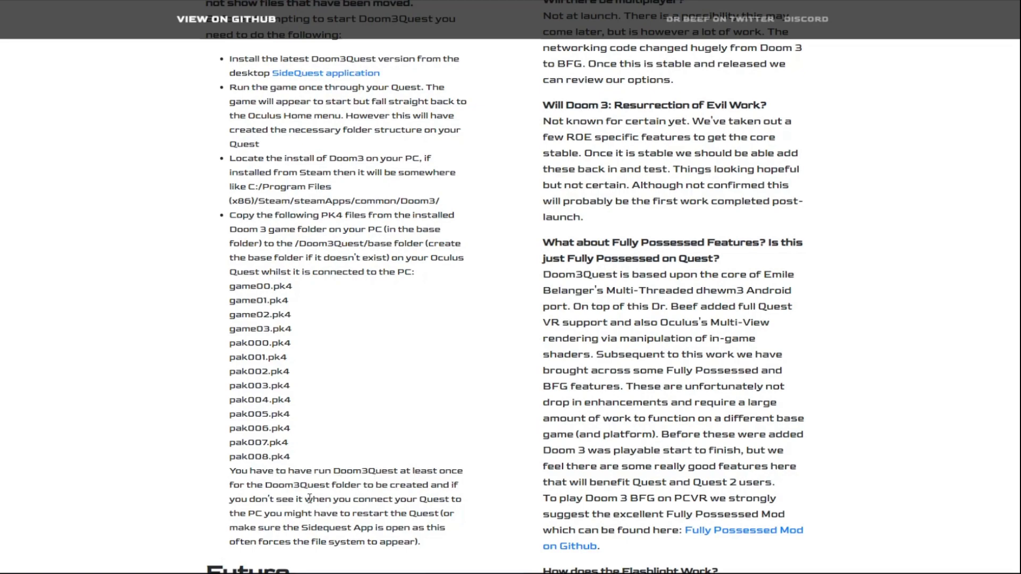
mouse_move(445, 433)
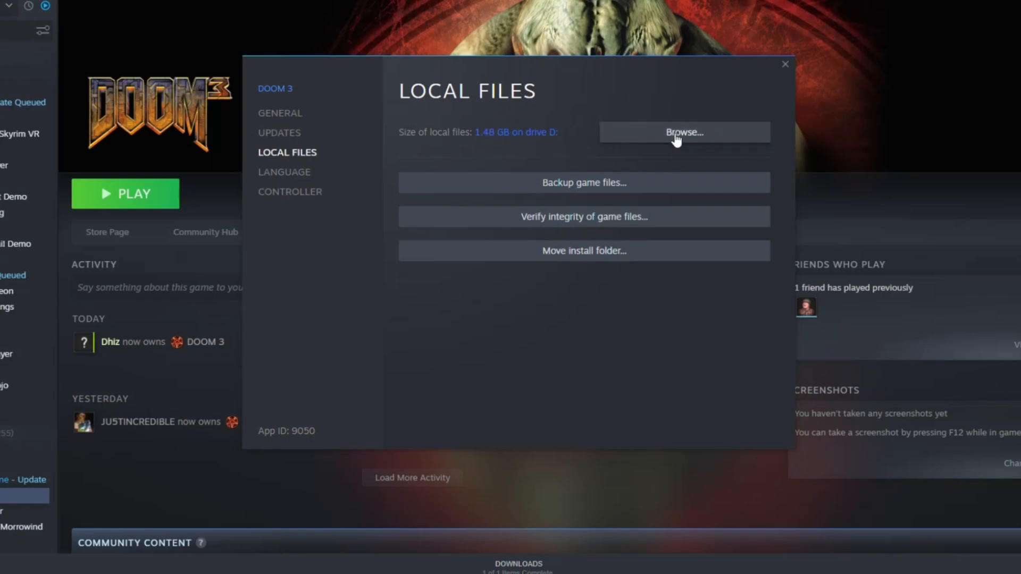
Step: Browse Doom 3's local files from Steam, enter its base folder and select the PK4 files
click(683, 132)
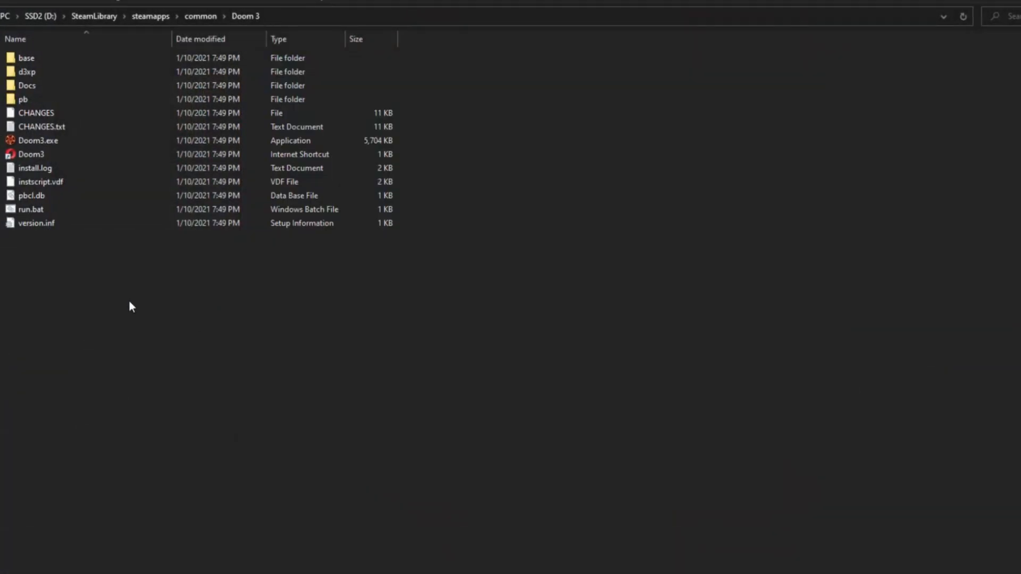
click(25, 57)
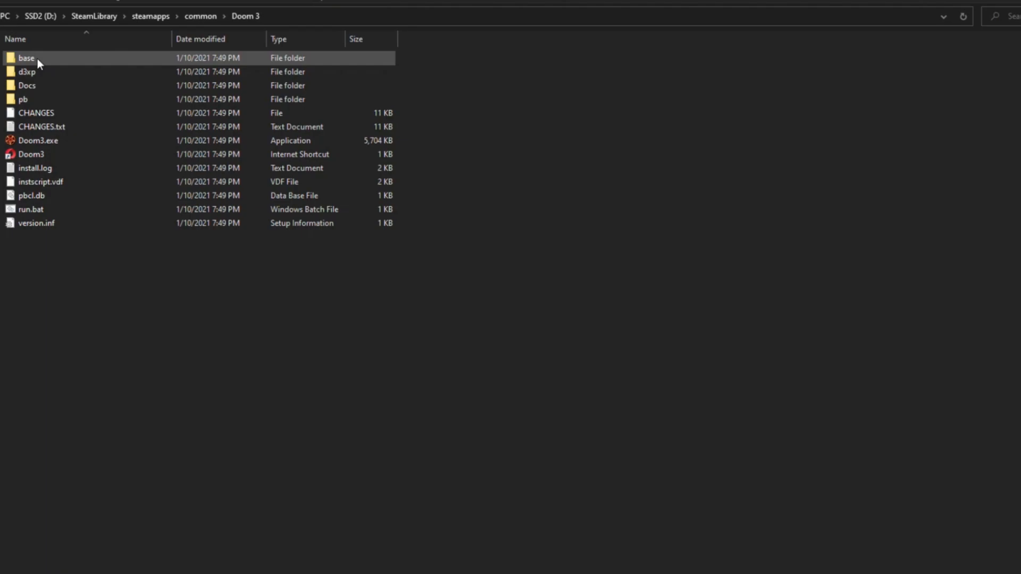
double_click(25, 57)
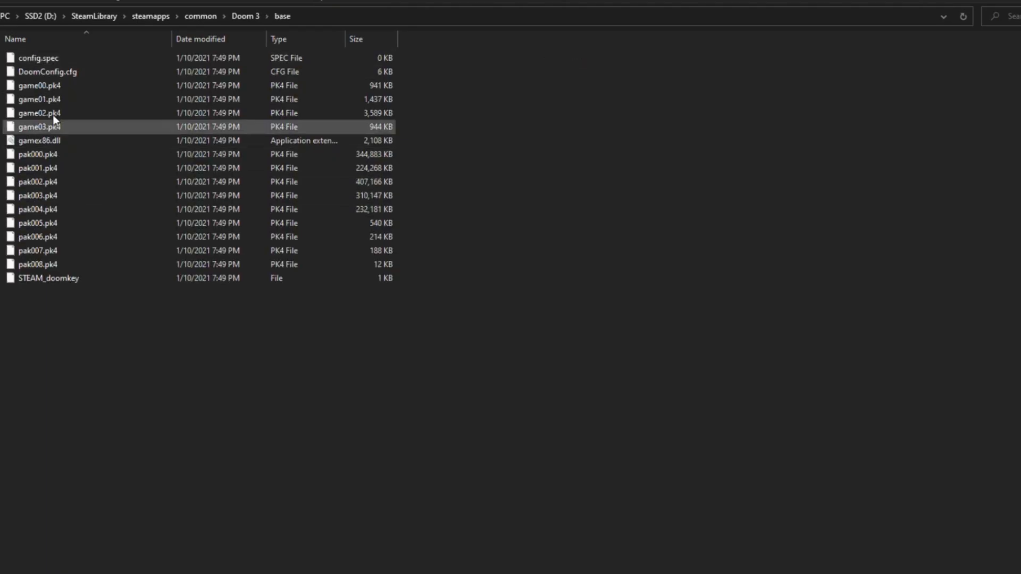
click(38, 264)
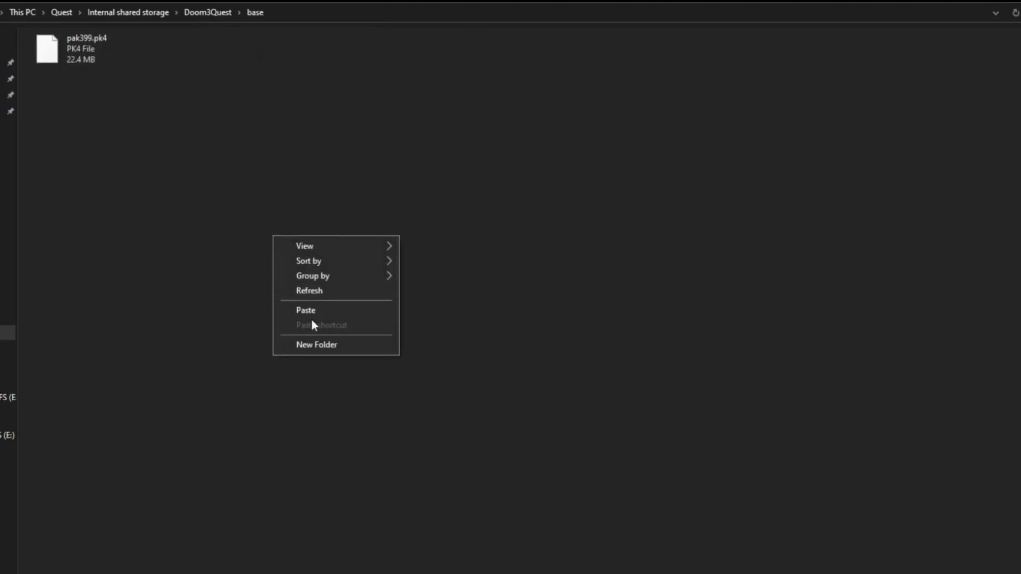
Step: Paste the game and pak PK4 files into the Quest's Doom3Quest base folder beside pak399.pk4
click(305, 309)
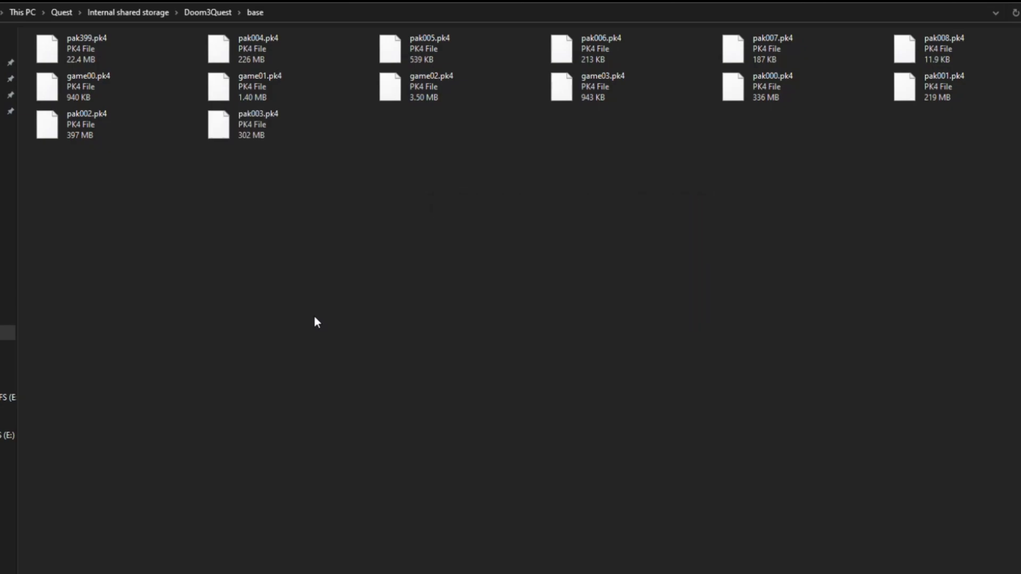
mouse_move(627, 269)
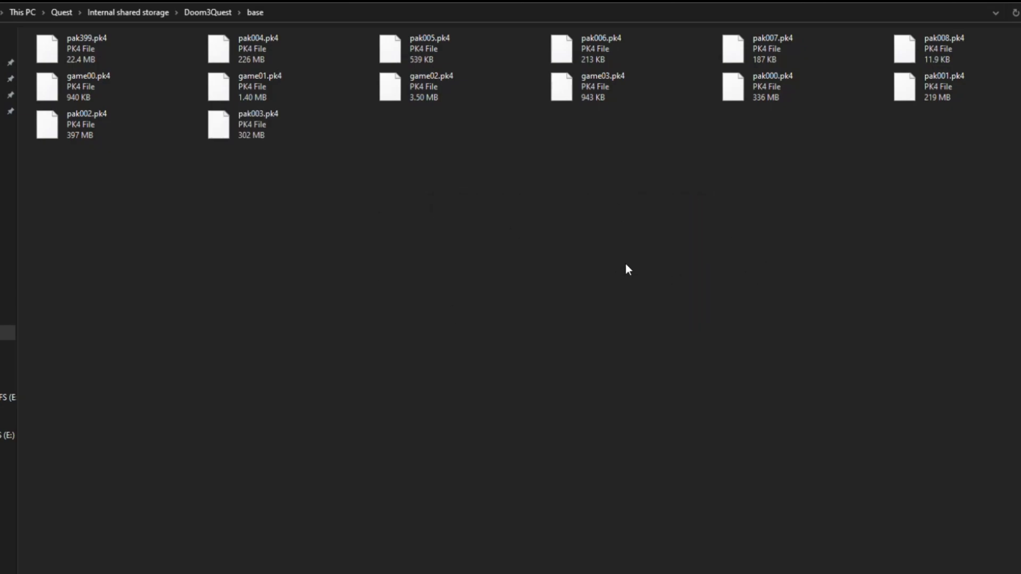
mouse_move(602, 282)
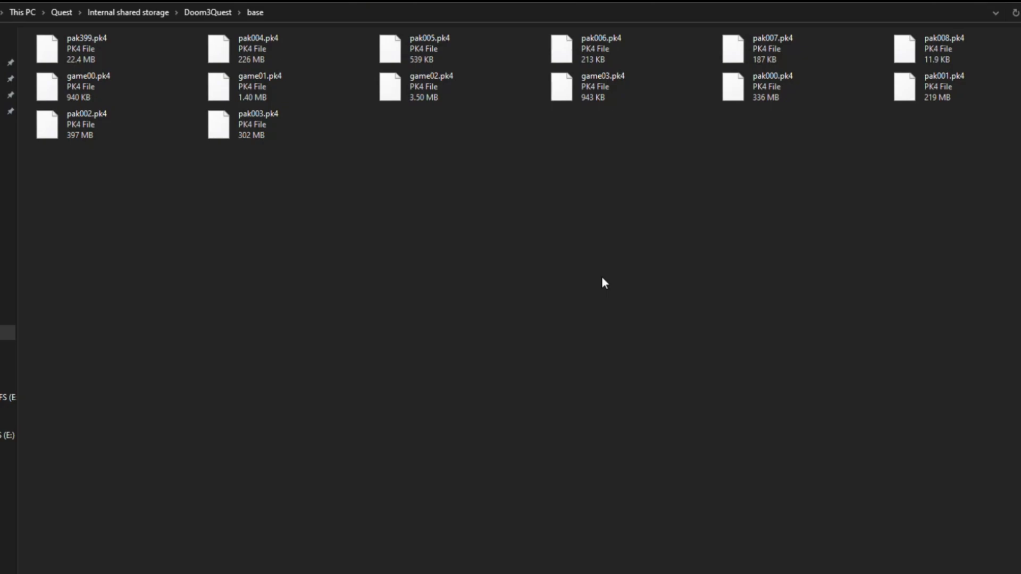
mouse_move(446, 539)
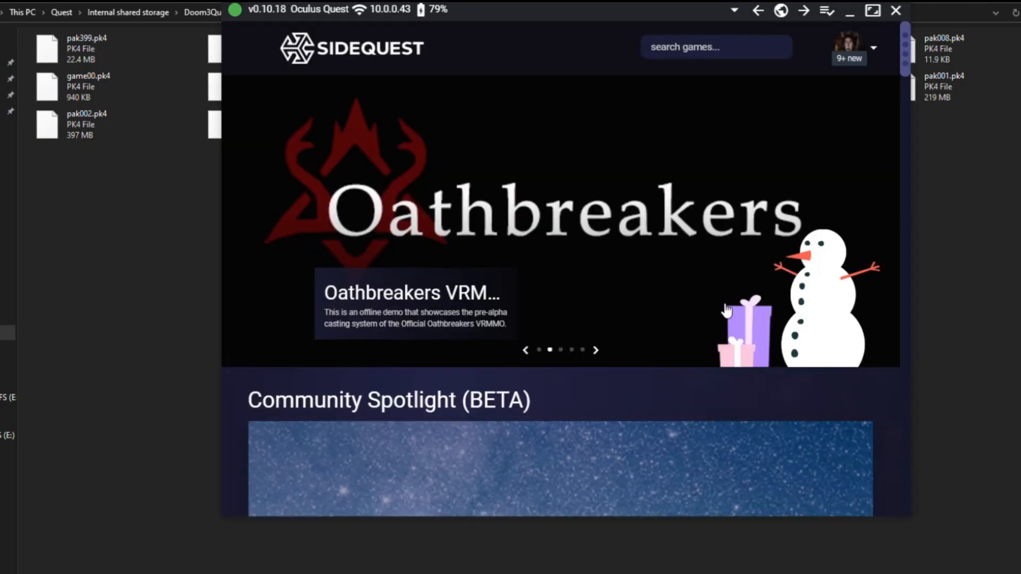
mouse_move(895, 10)
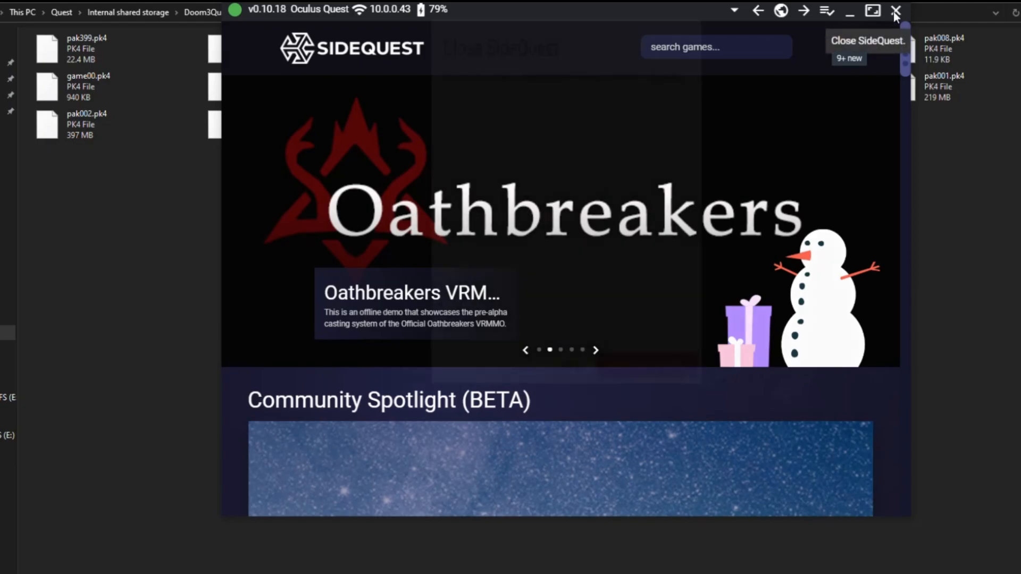
Step: Close SideQuest, filter the Quest Apps library to Unknown Sources and launch Doom3Quest
click(895, 10)
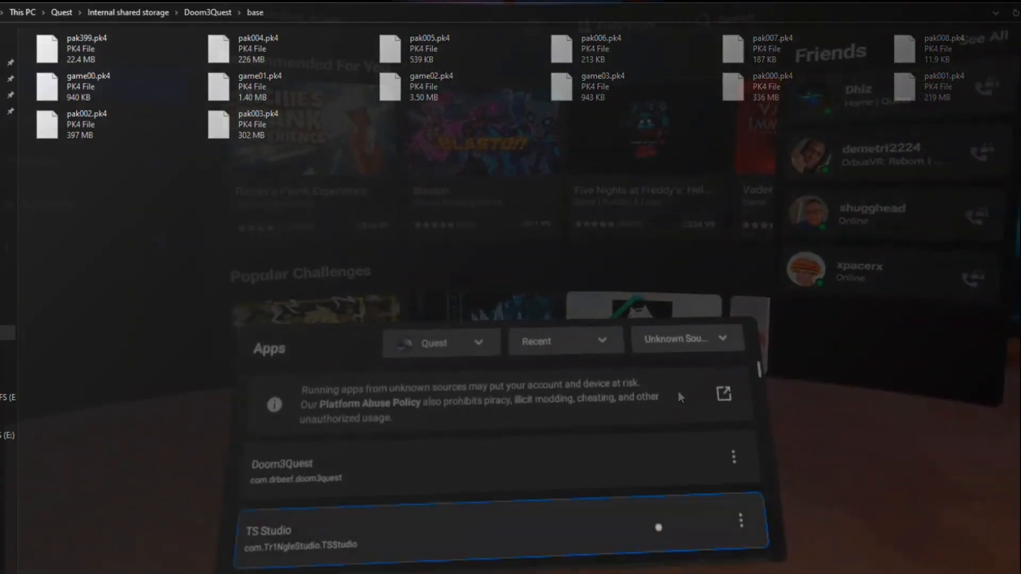
click(685, 338)
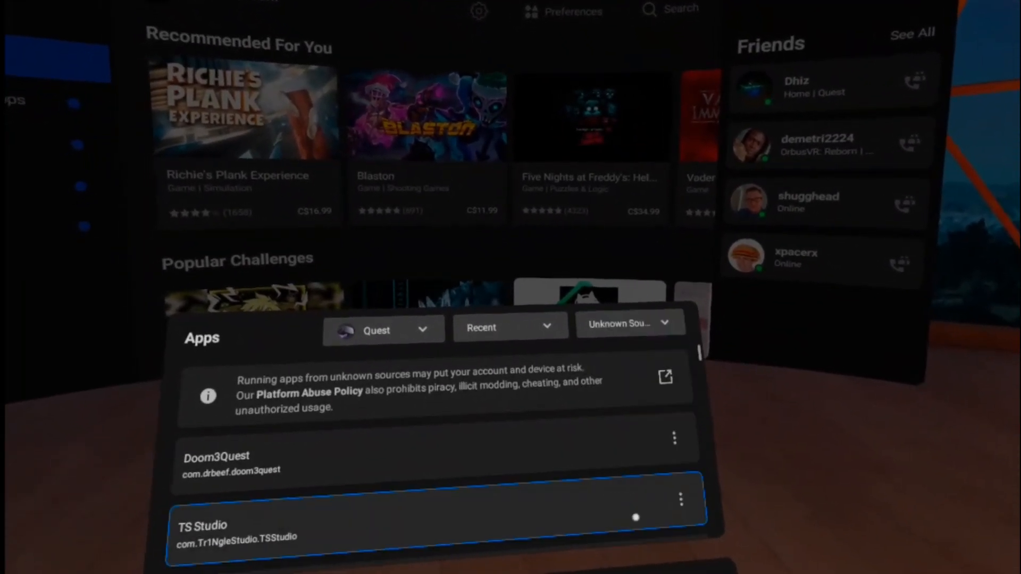
click(217, 457)
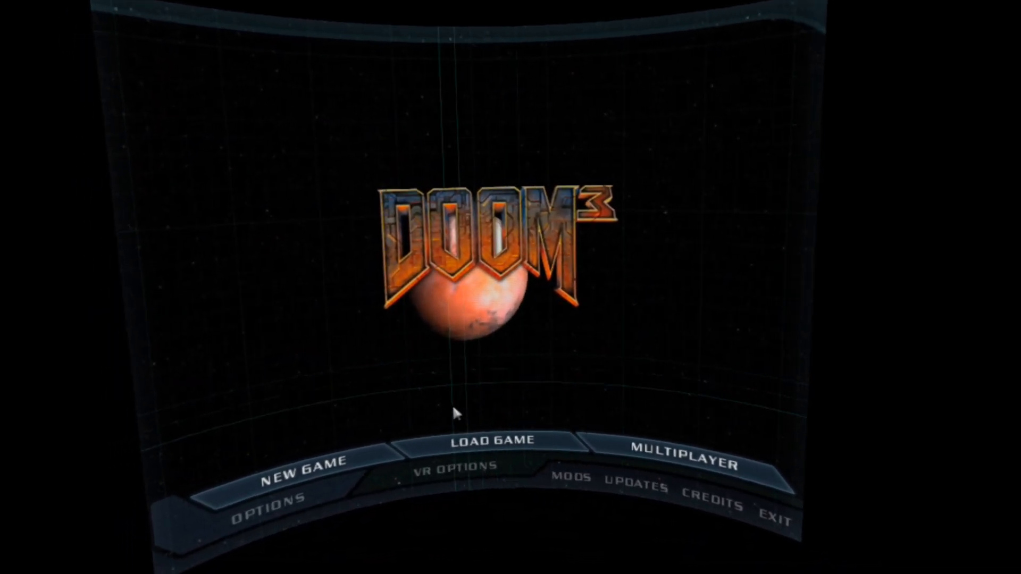
Step: Show the VR Options General settings such as dominant hand and turn mode
click(446, 467)
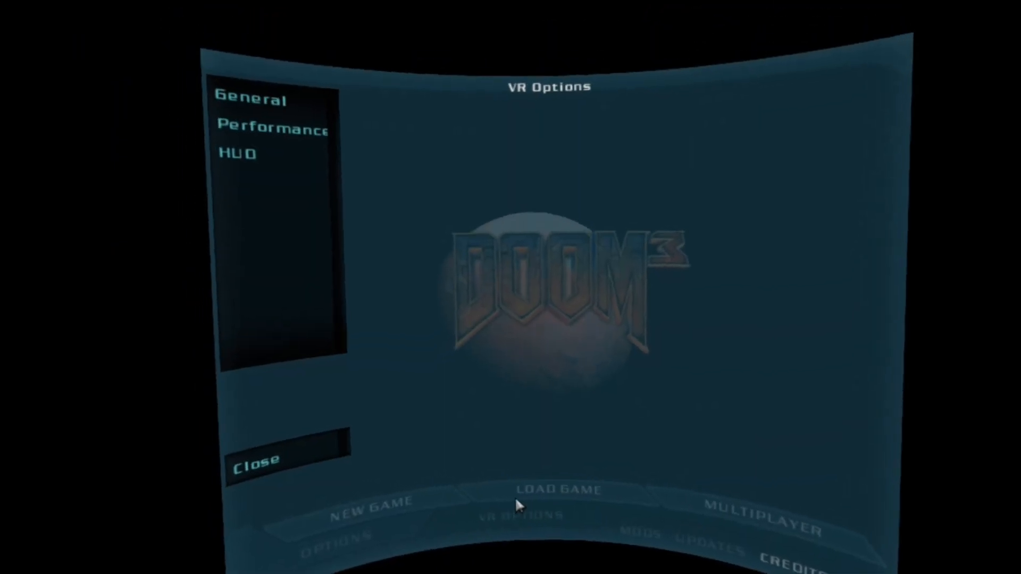
click(248, 99)
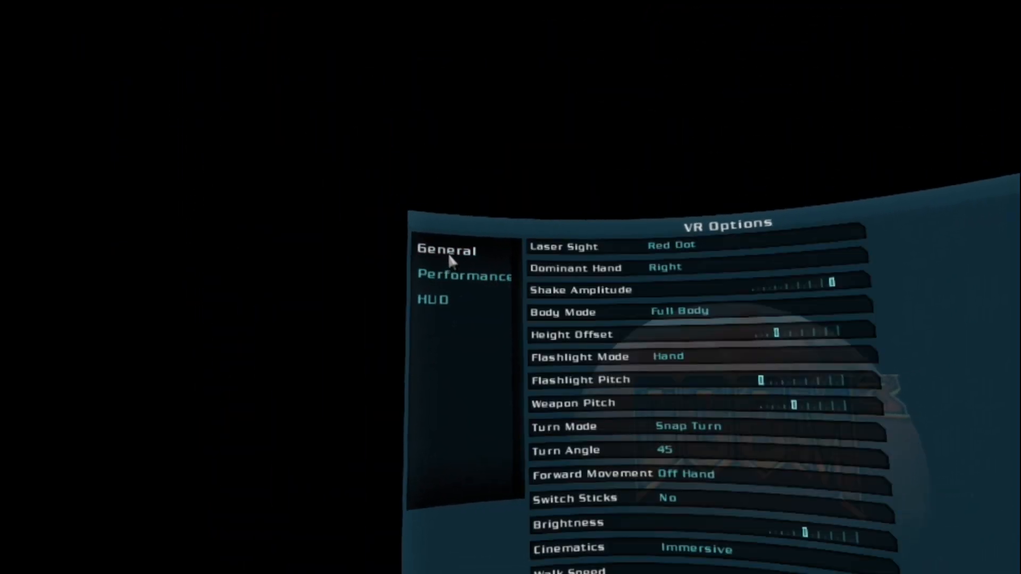
click(465, 273)
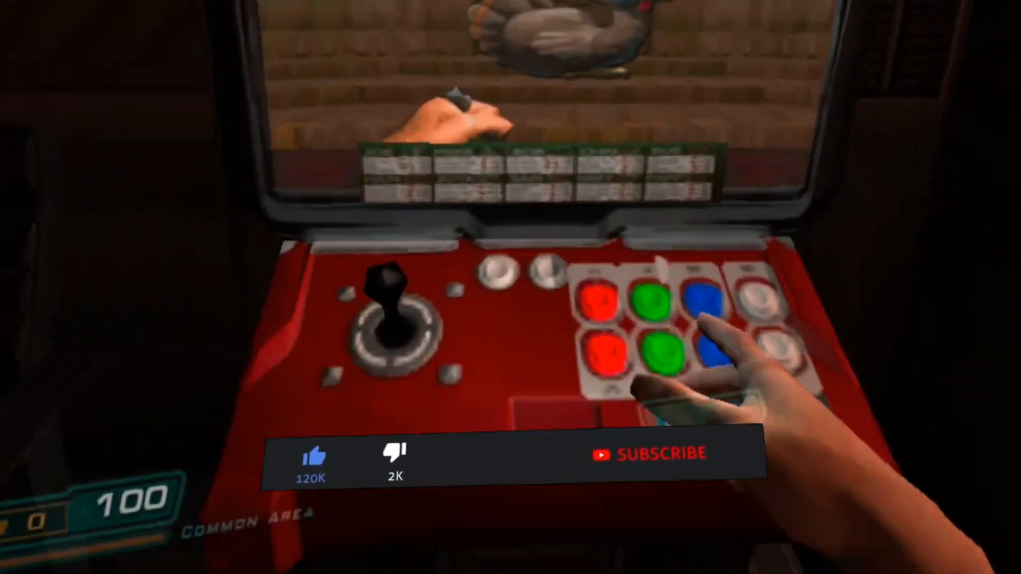
Step: Play Doom 3 in VR, reaching toward the arcade cabinet in the Common Area
click(656, 454)
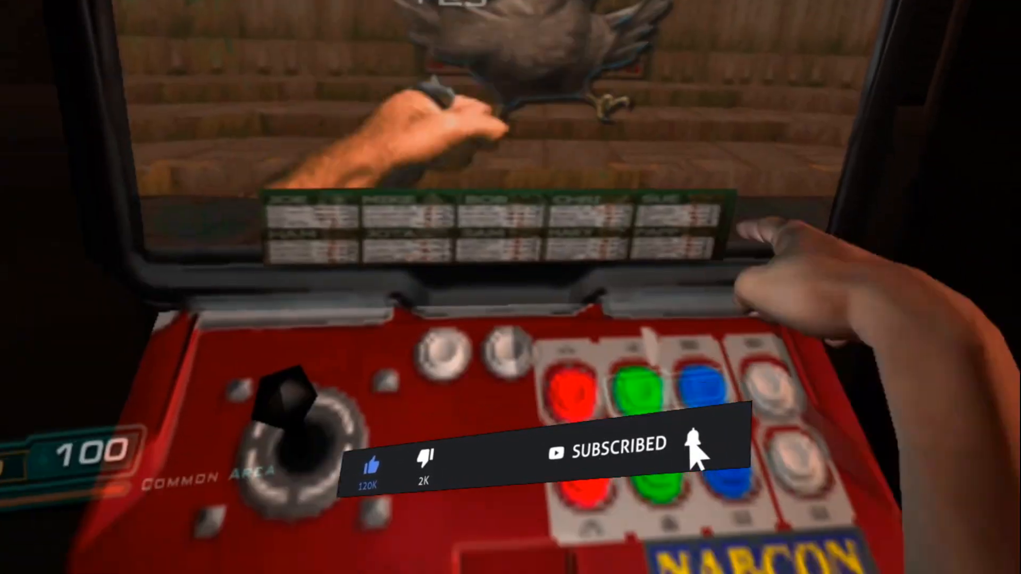